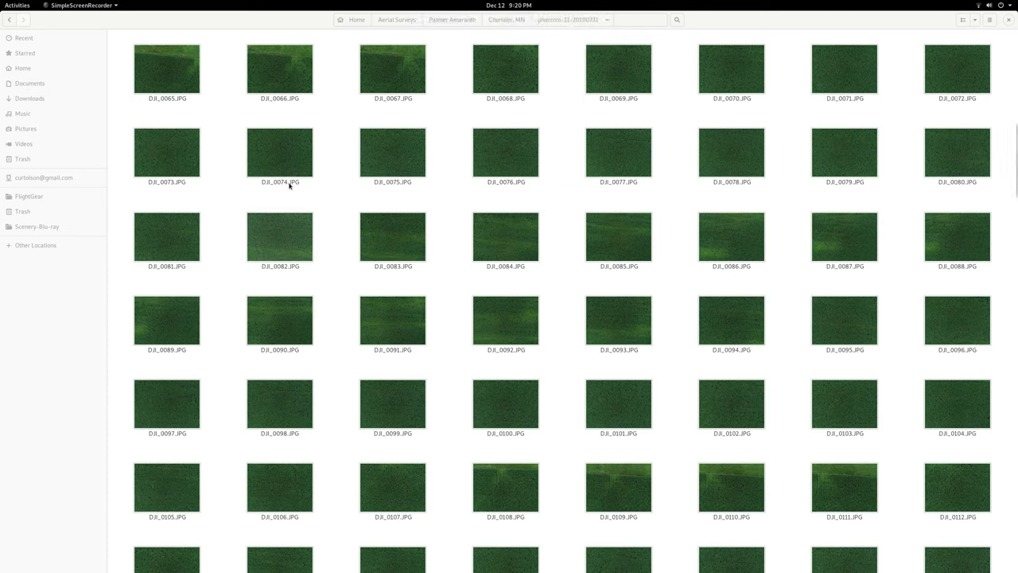
Scroll through the Activities overview and bring the stitched cornfield mosaic window to the front.
{"action": "scroll", "scroll_direction": "down", "scroll_amount": 3}
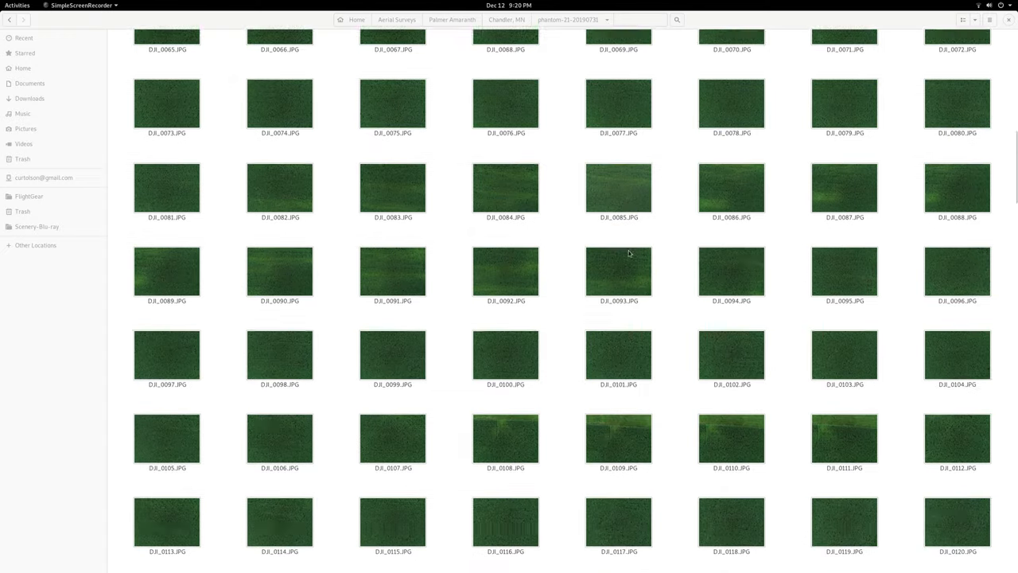
{"action": "scroll", "scroll_direction": "down", "scroll_amount": 3}
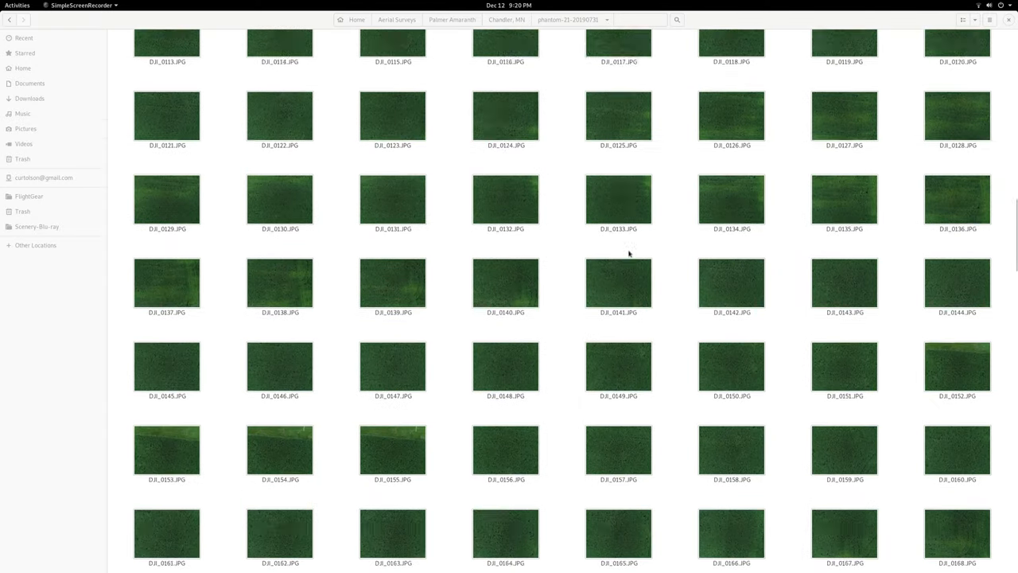
{"action": "scroll", "scroll_direction": "down", "scroll_amount": 3}
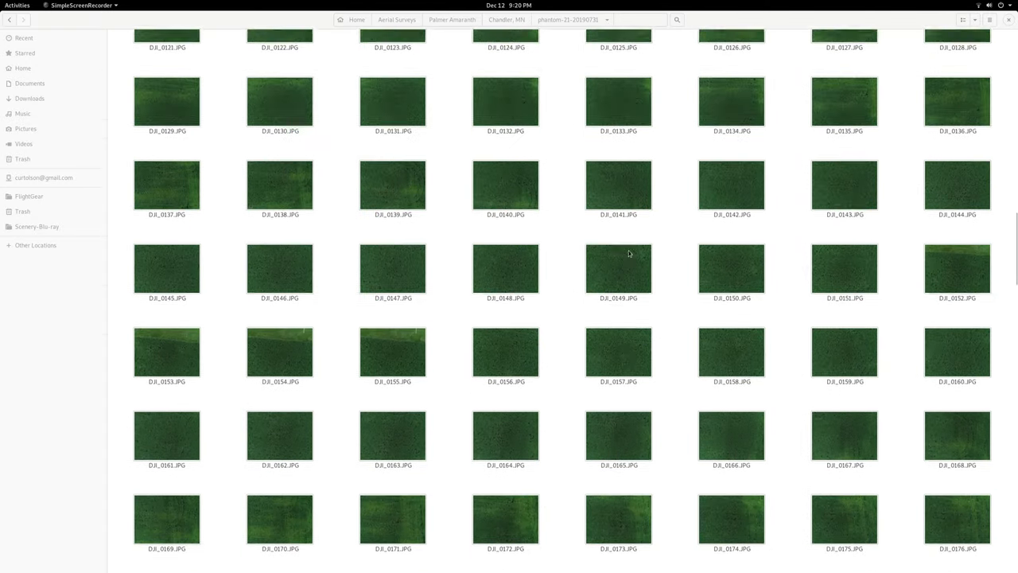
{"action": "scroll", "scroll_direction": "up", "scroll_amount": 3}
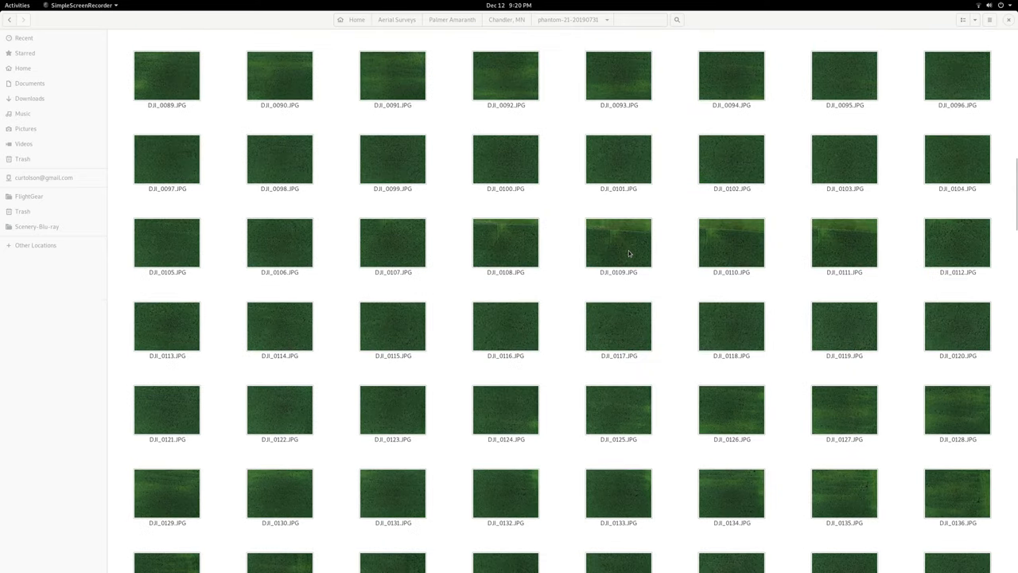
{"action": "scroll", "scroll_direction": "down", "scroll_amount": 3}
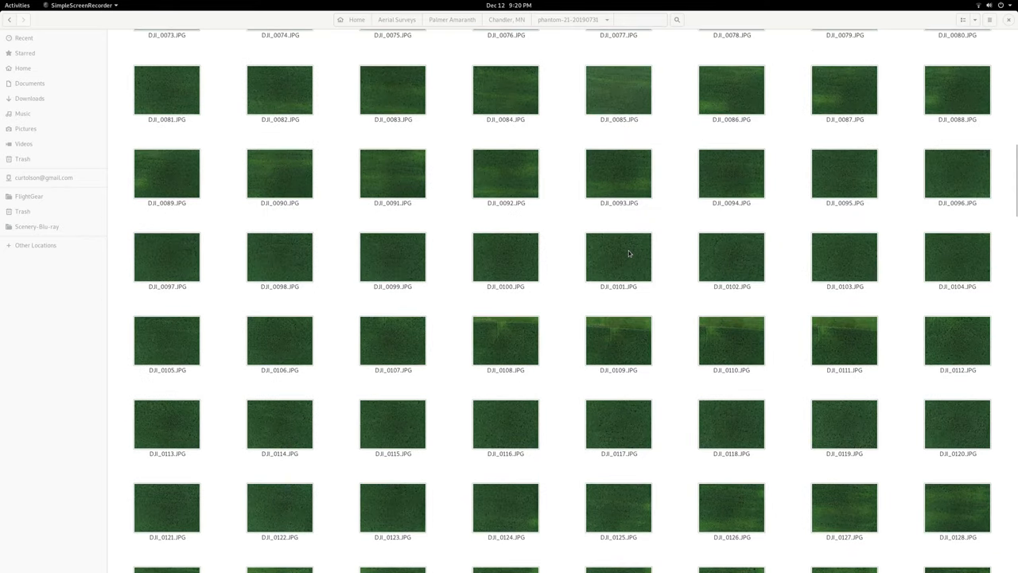
{"action": "mouse_move", "coordinate": [617, 251]}
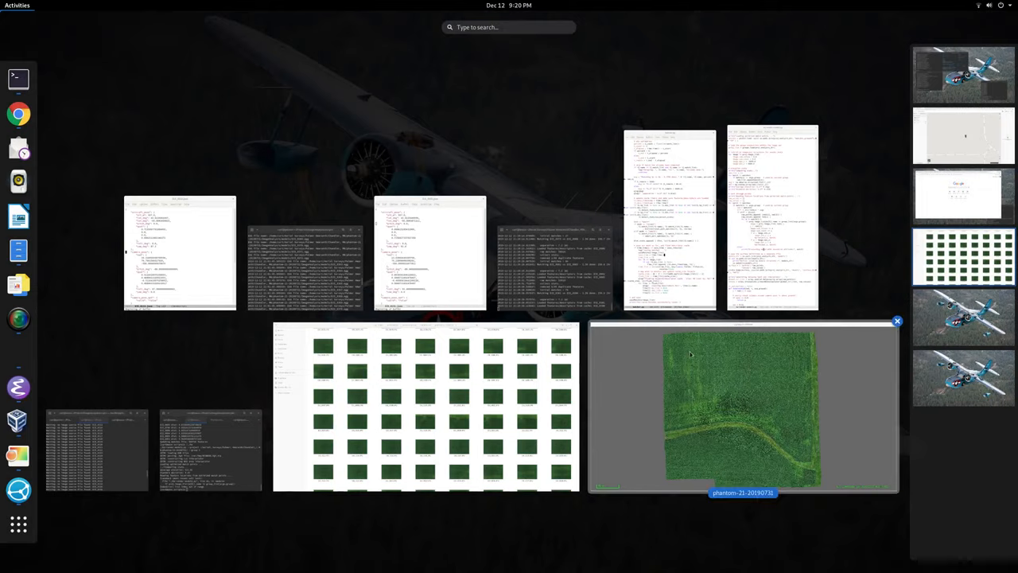
{"action": "left_click", "coordinate": [741, 406]}
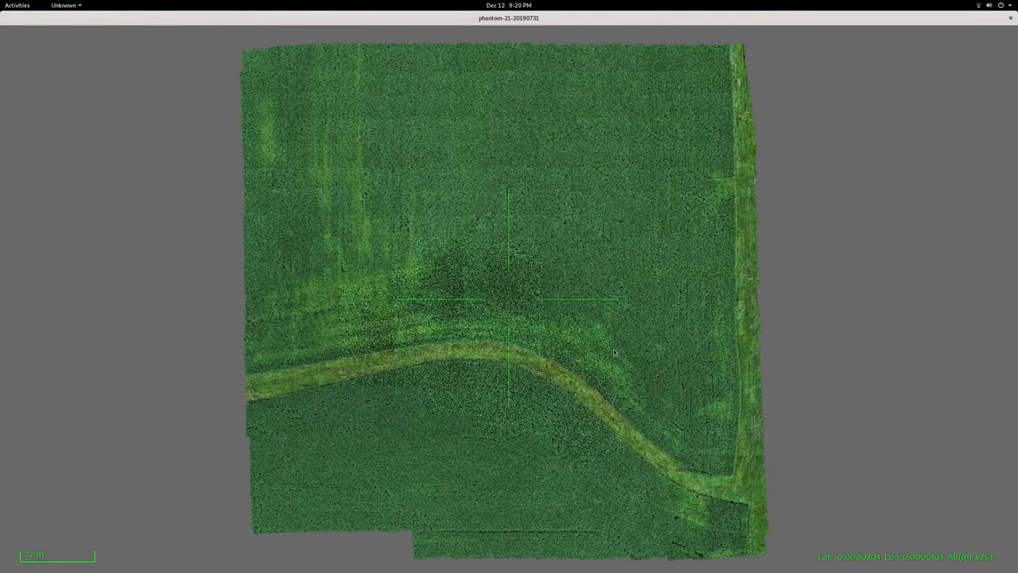
{"action": "mouse_move", "coordinate": [506, 390]}
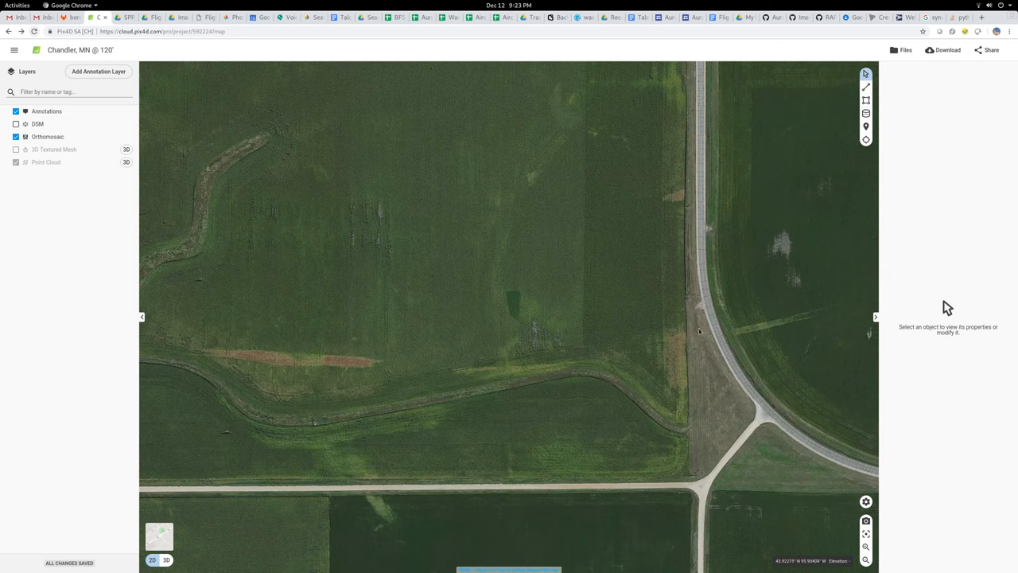
{"action": "mouse_move", "coordinate": [509, 310]}
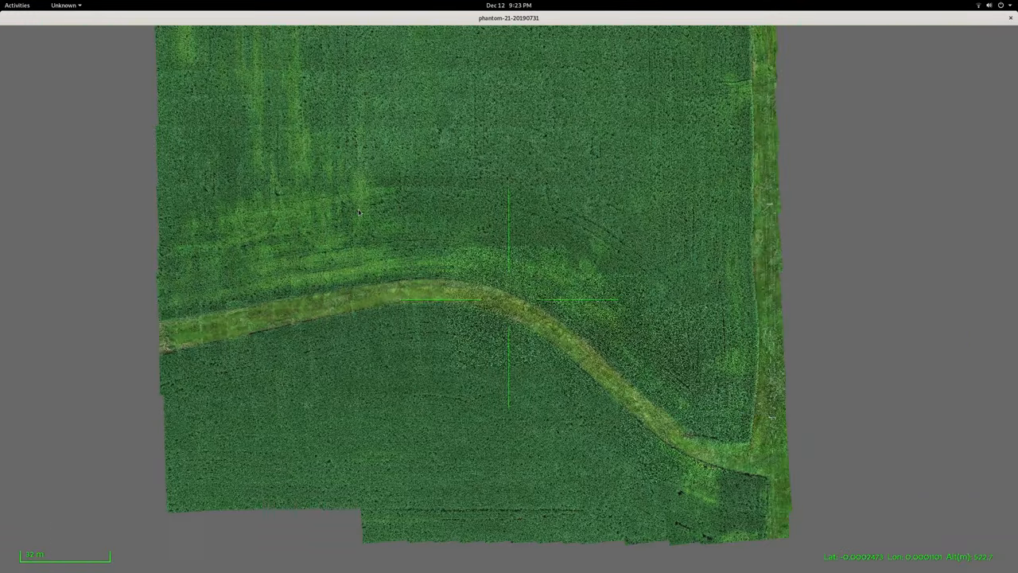
Zoom the stitched map until individual corn rows beside the grassy path are visible.
{"action": "scroll", "scroll_direction": "up", "scroll_amount": 3}
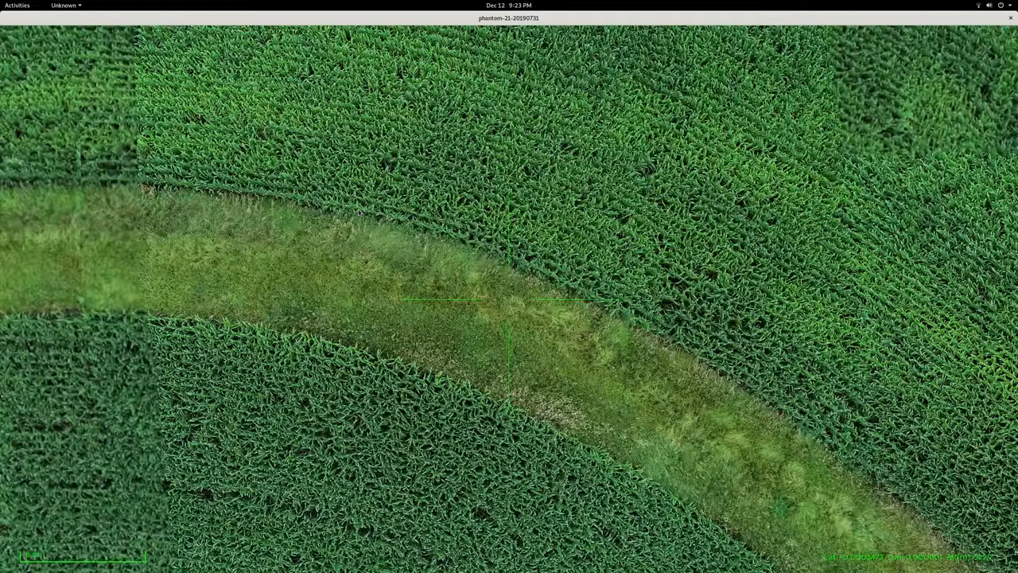